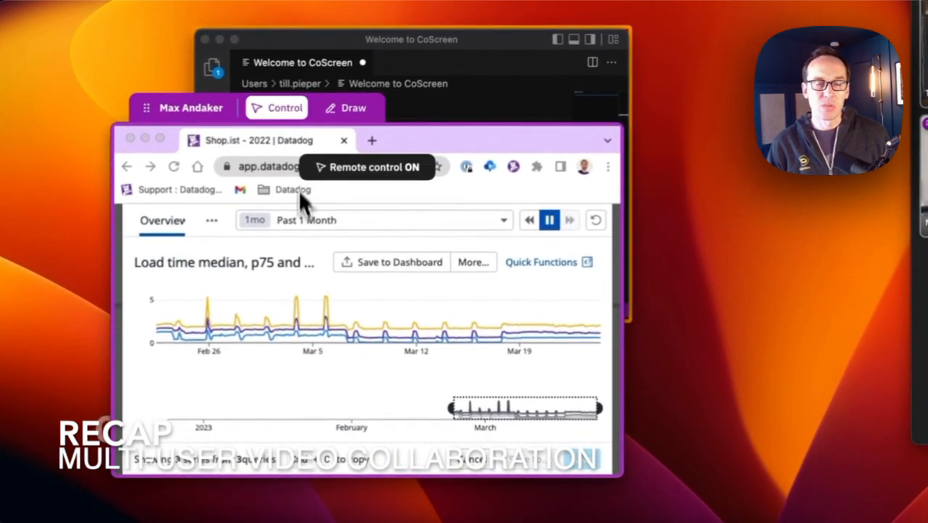
Limit the shared Datadog chart to Past 1 Week and enable Draw to circle the initial spike.
{"action": "left_click", "coordinate": [392, 221]}
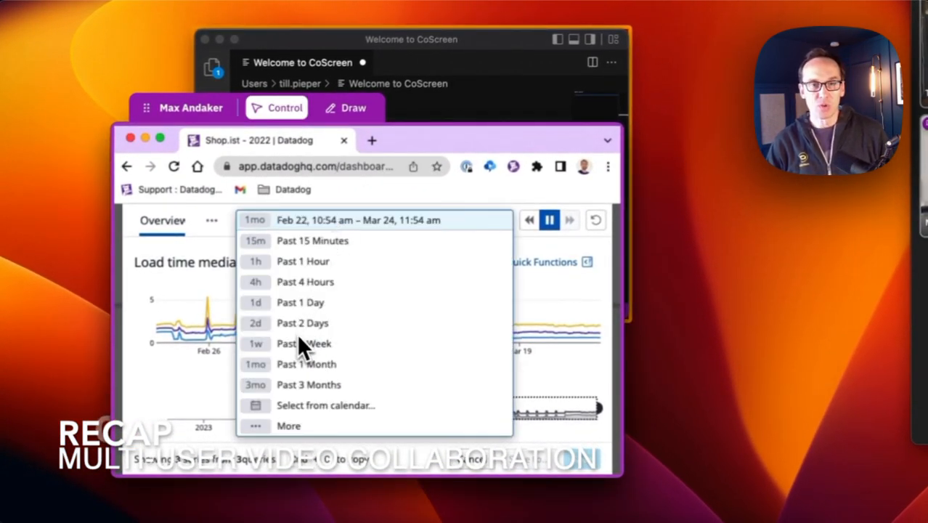
{"action": "left_click", "coordinate": [302, 343]}
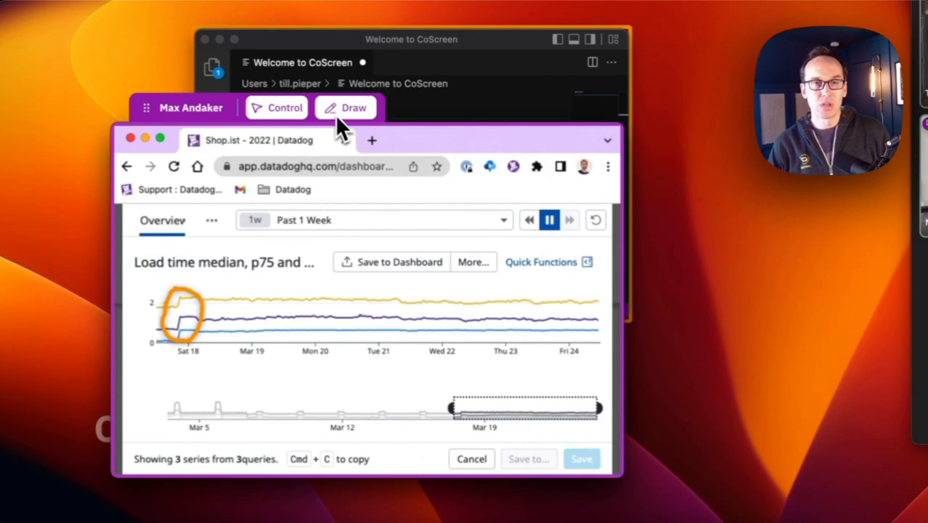
{"action": "left_click", "coordinate": [285, 107]}
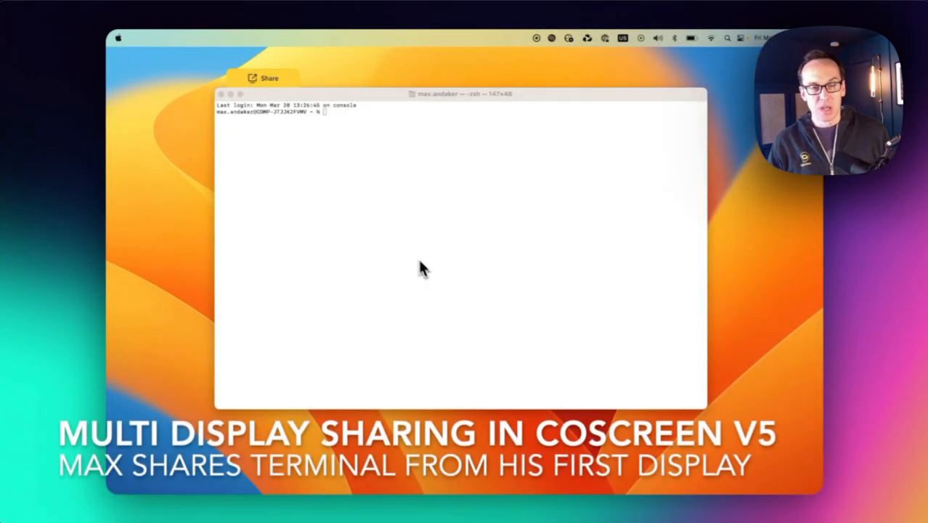
Share the first display's terminal window and the second display's Chrome Datadog window.
{"action": "left_click", "coordinate": [263, 79]}
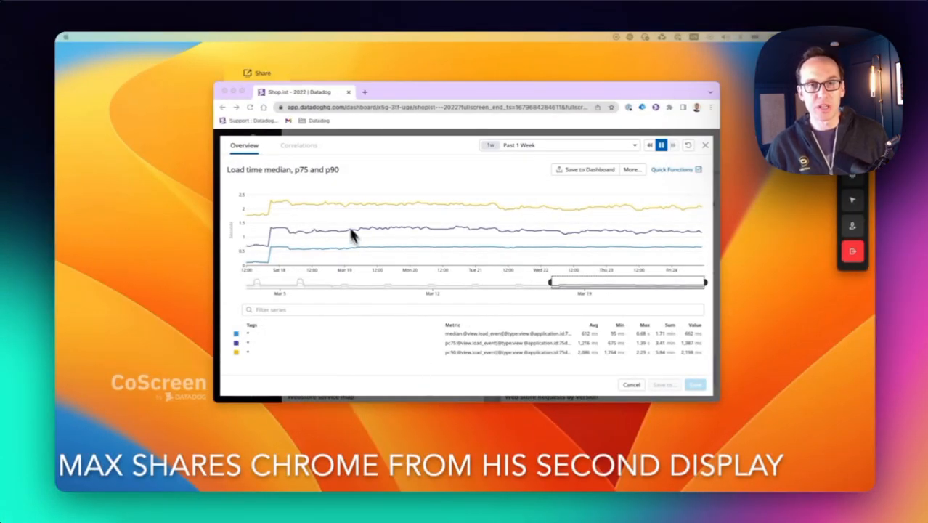
{"action": "left_click", "coordinate": [258, 72]}
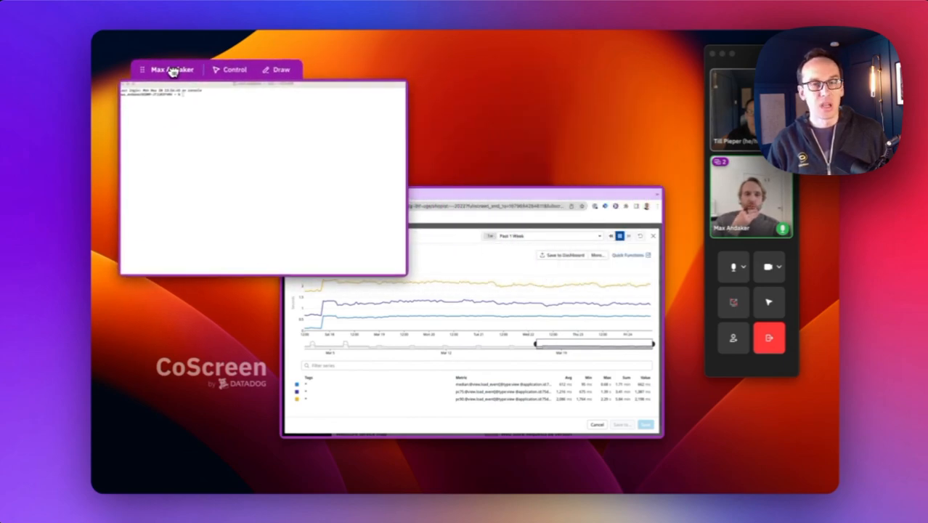
Bring the shared Chrome Datadog dashboard in front of the shared terminal.
{"action": "left_click", "coordinate": [477, 312]}
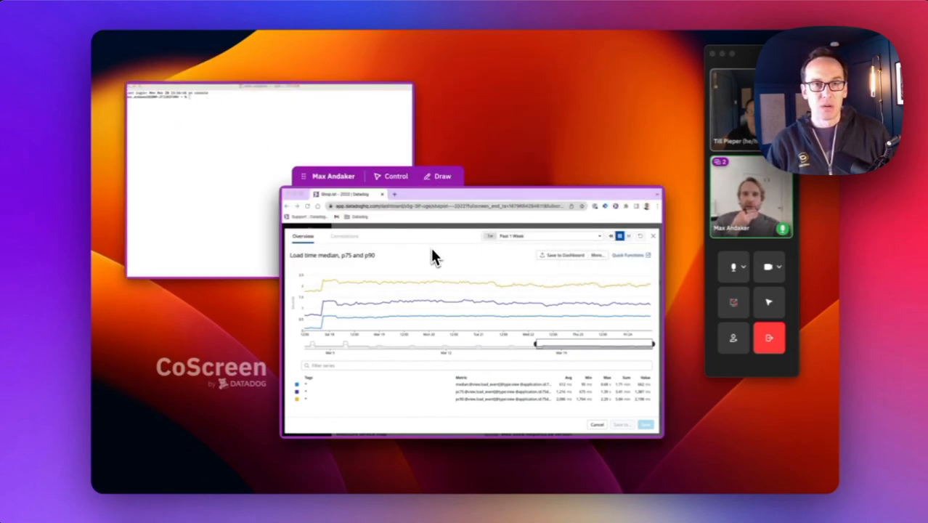